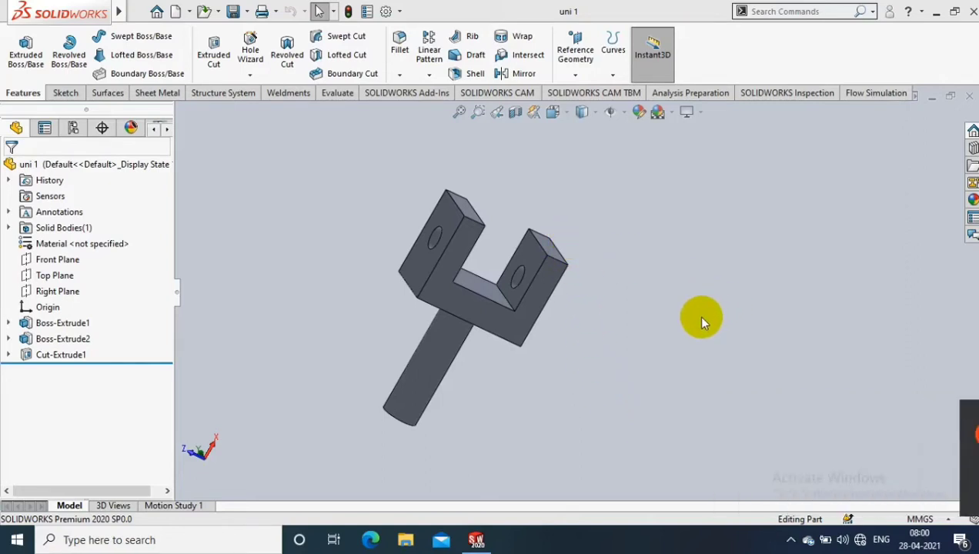
- Switch the CommandManager to the Evaluate tab to show the evaluation tools
{"action": "left_click", "coordinate": [337, 92]}
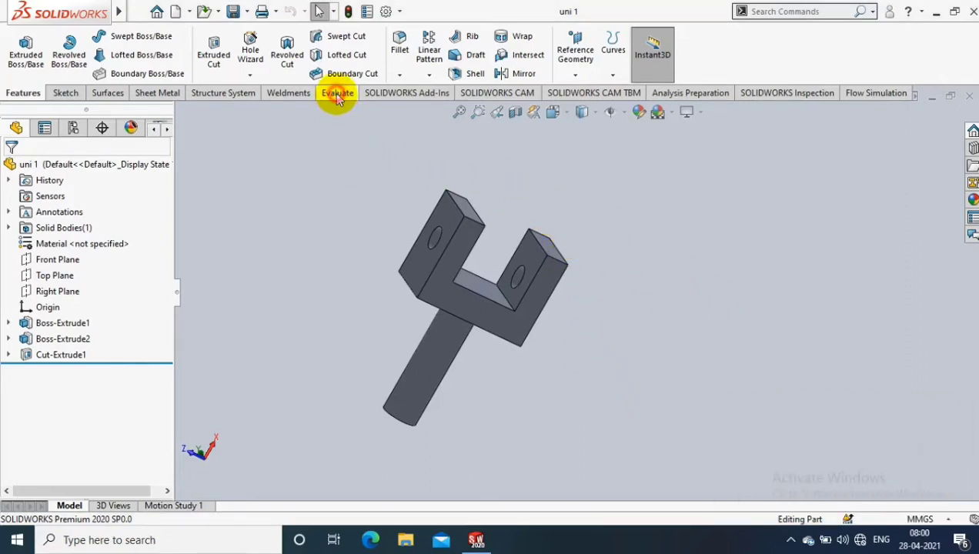
{"action": "left_click", "coordinate": [336, 92]}
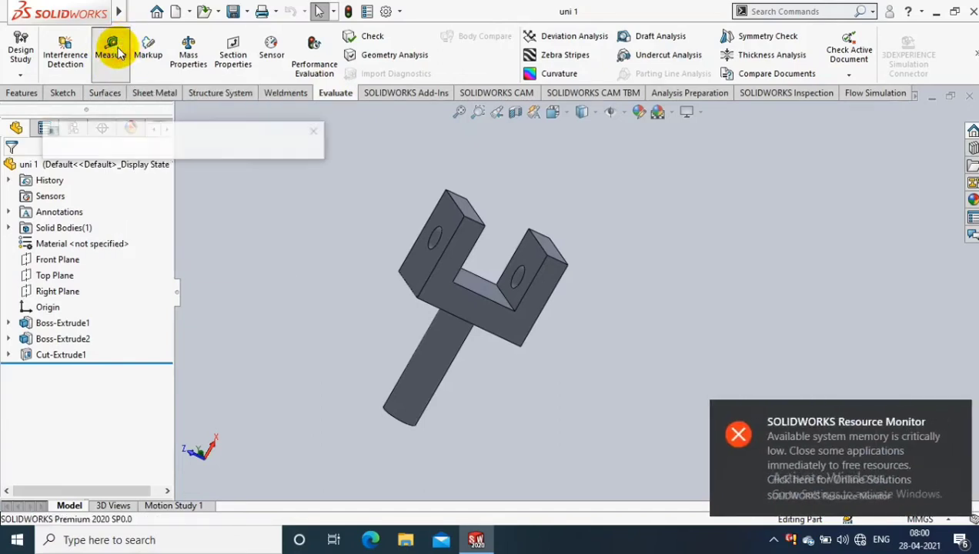
- Start Measure, review the arc options including Custom Distance, and choose Center to Center
{"action": "left_click", "coordinate": [110, 43]}
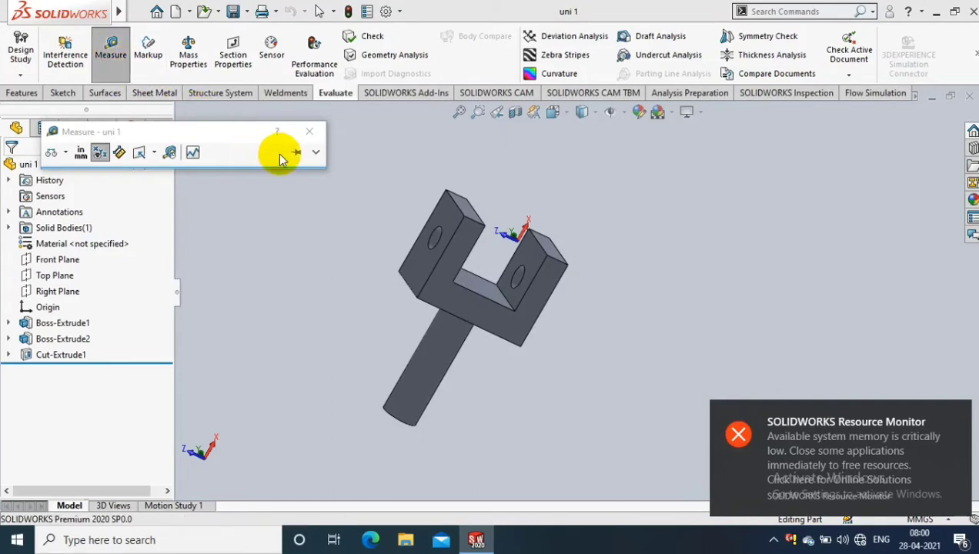
{"action": "mouse_move", "coordinate": [50, 152]}
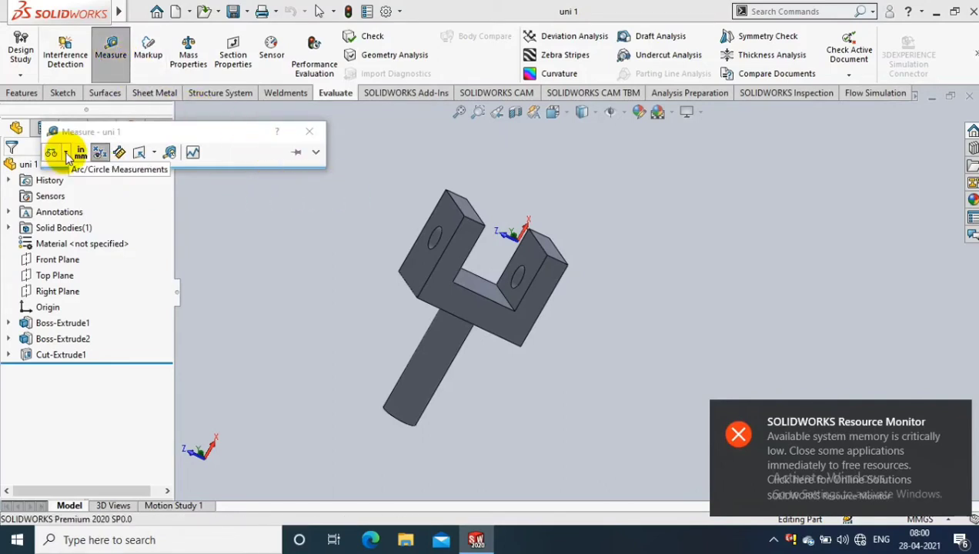
{"action": "left_click", "coordinate": [51, 151]}
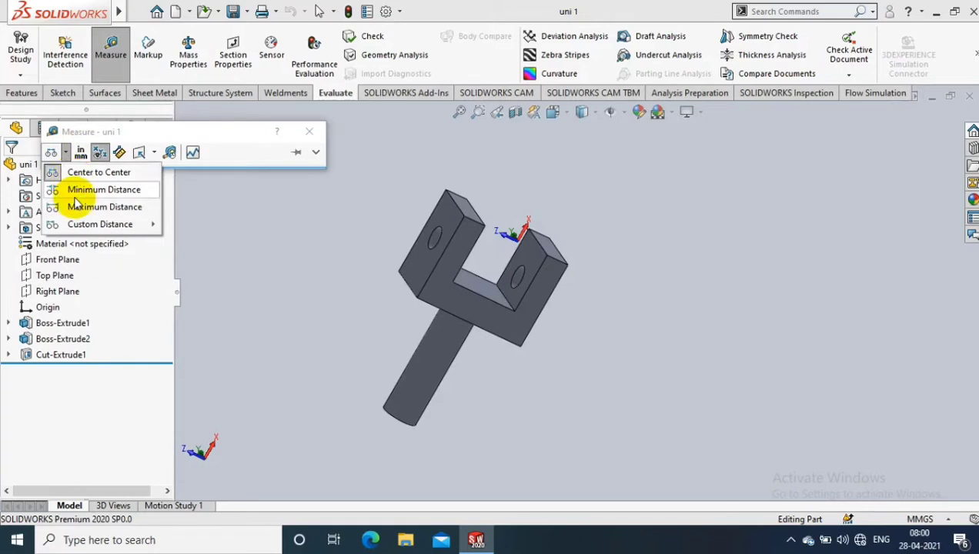
{"action": "left_click", "coordinate": [99, 224]}
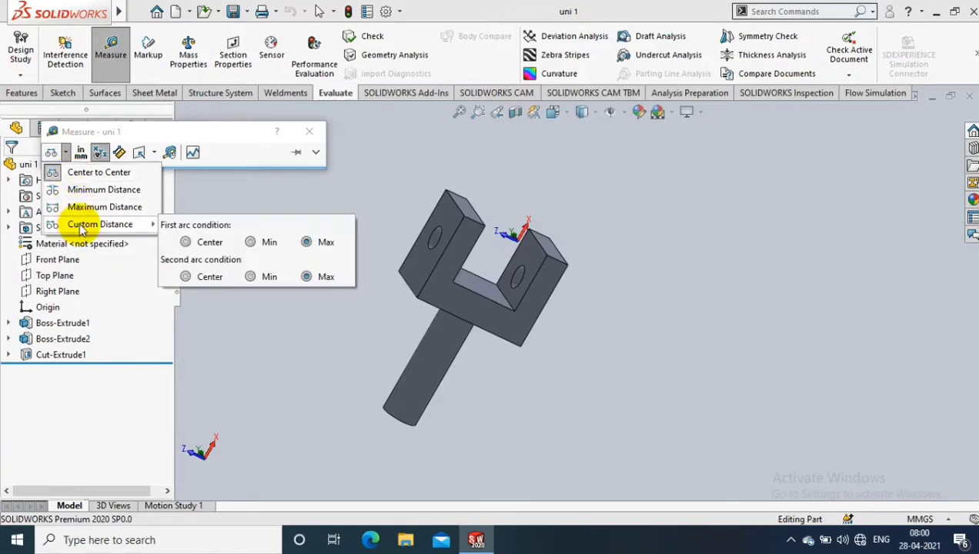
{"action": "mouse_move", "coordinate": [162, 189]}
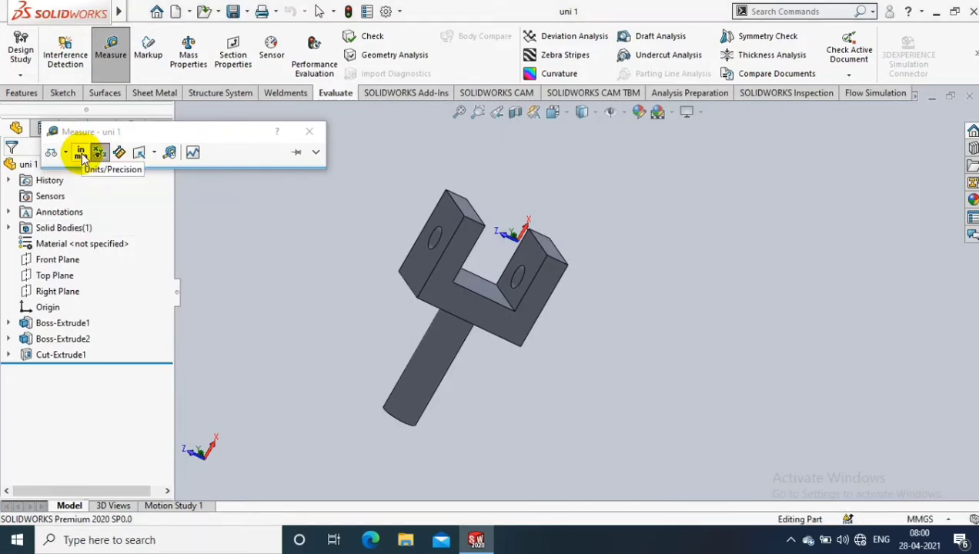
{"action": "left_click", "coordinate": [100, 152]}
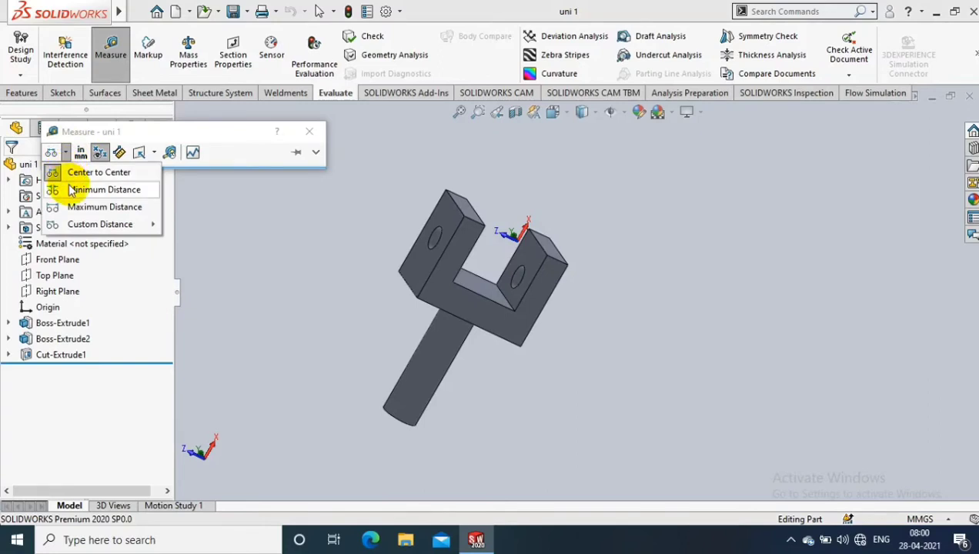
{"action": "mouse_move", "coordinate": [80, 171]}
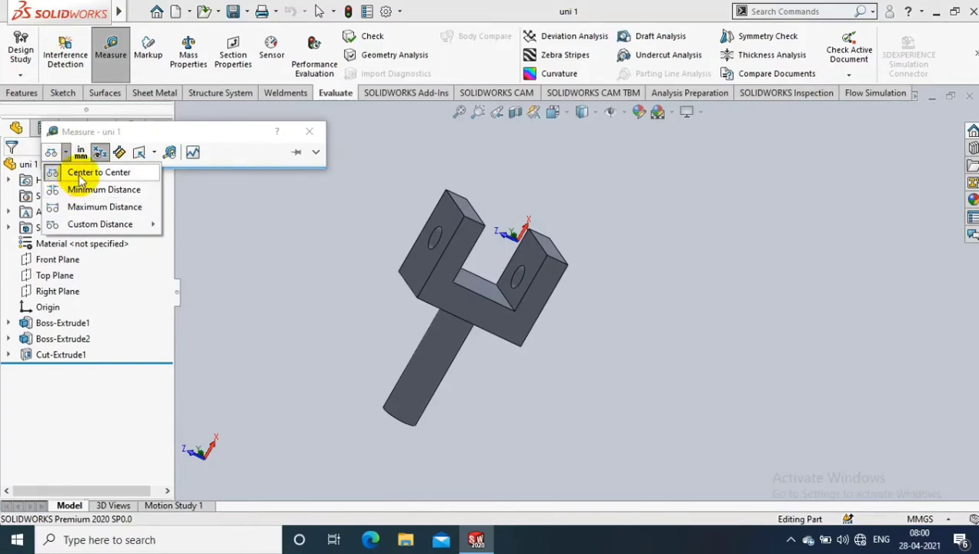
{"action": "left_click", "coordinate": [98, 171]}
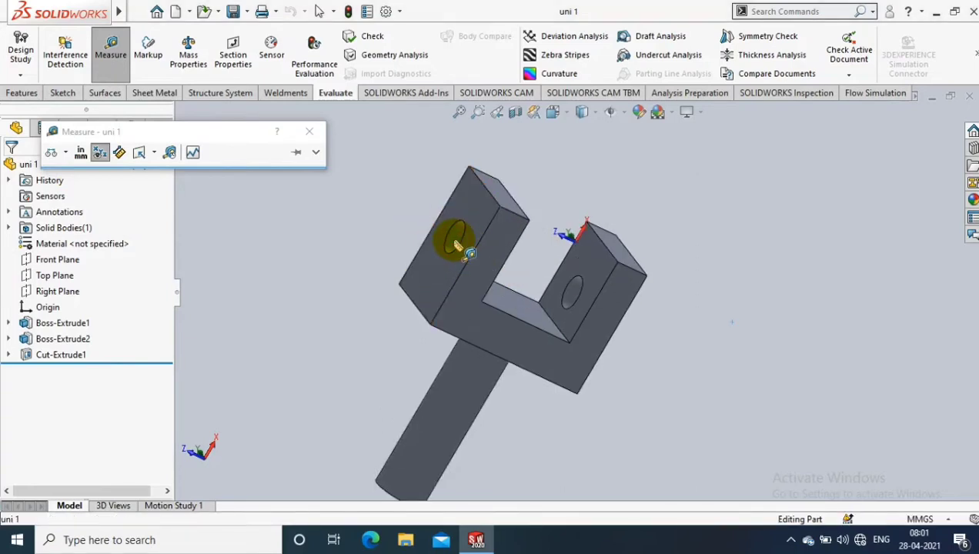
- Pick a flat face on the left clevis prong for measuring
{"action": "left_click", "coordinate": [458, 237]}
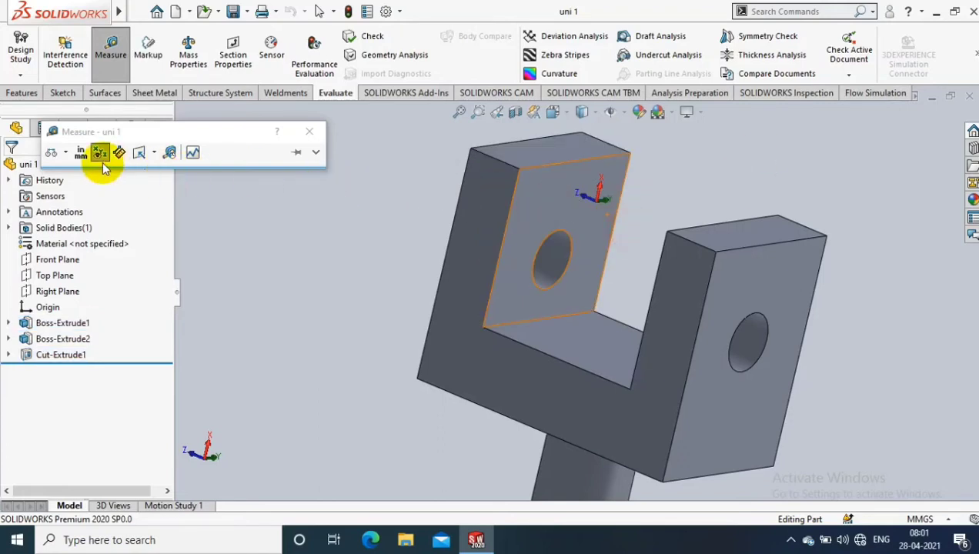
- Set arc measurements to Minimum Distance, showing 23.19 mm min and 43.19 mm max
{"action": "left_click", "coordinate": [51, 151]}
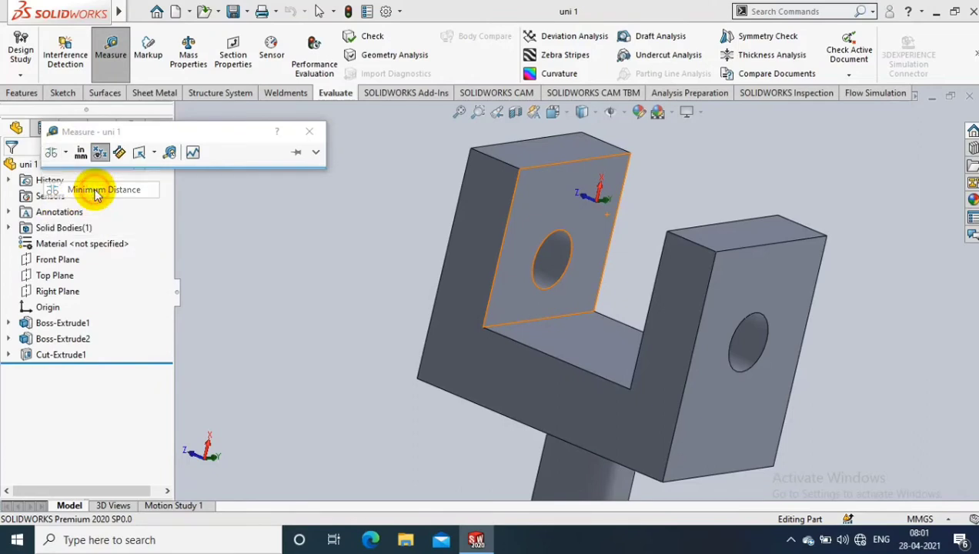
{"action": "left_click", "coordinate": [542, 254]}
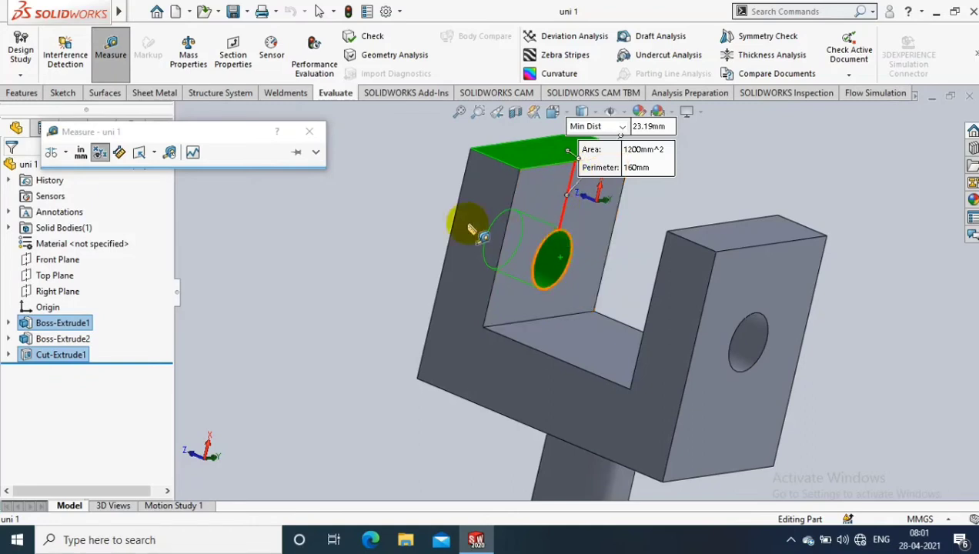
{"action": "left_click", "coordinate": [50, 152]}
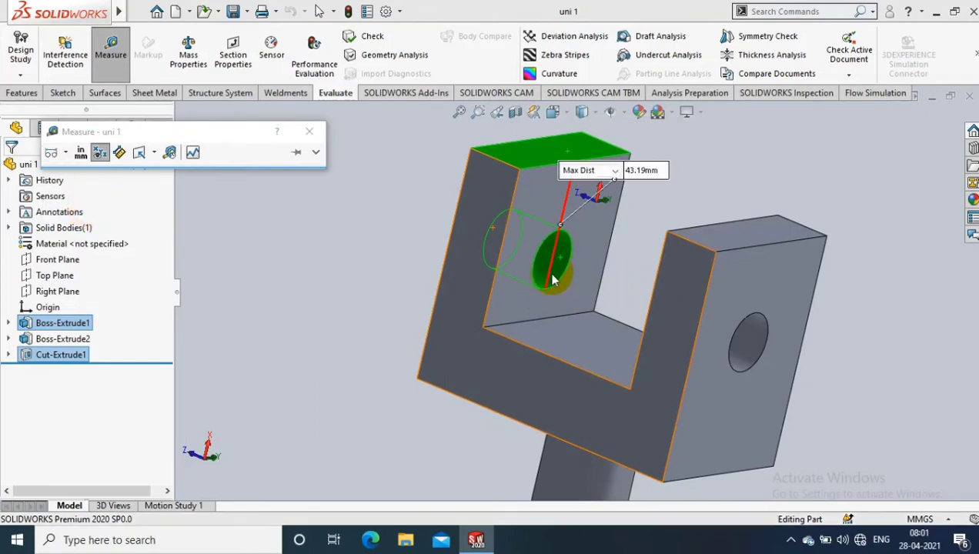
{"action": "left_click", "coordinate": [590, 304]}
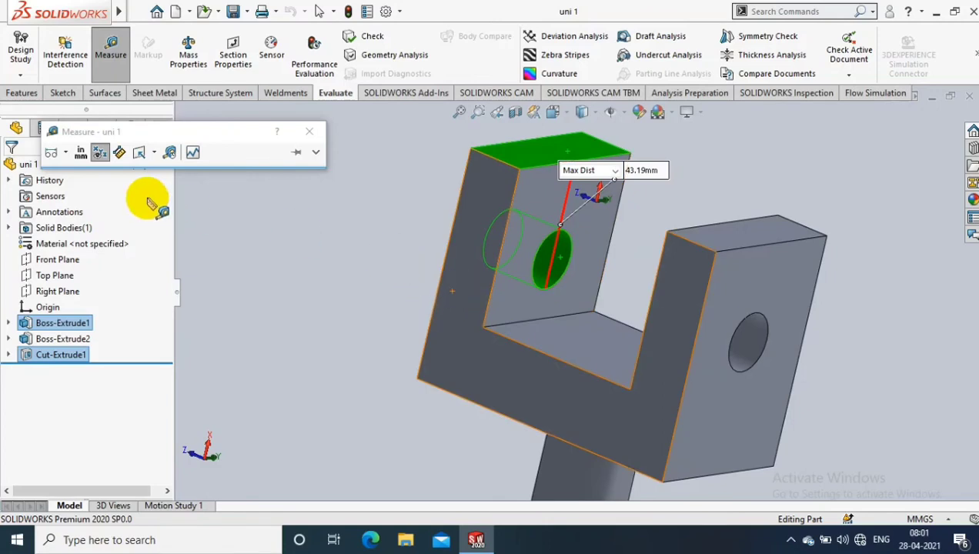
{"action": "left_click", "coordinate": [51, 152]}
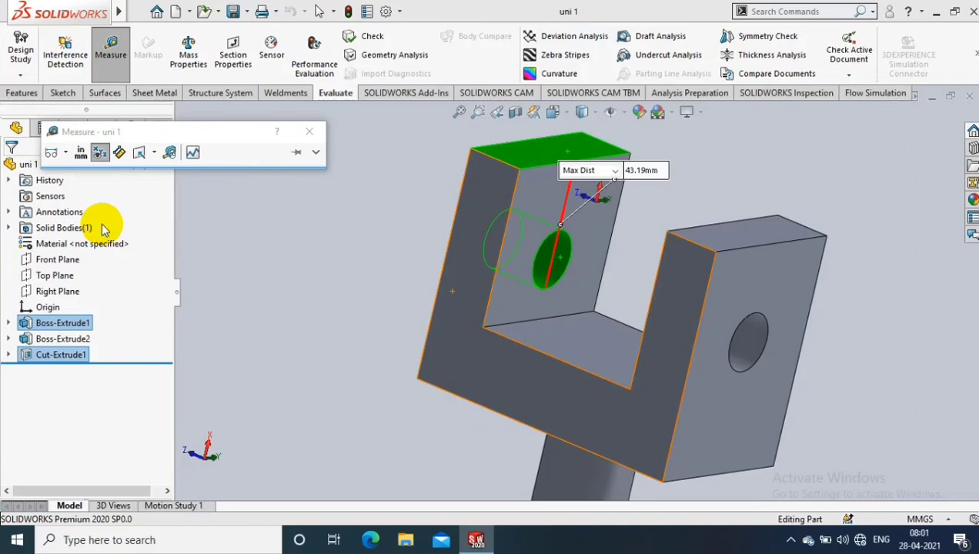
- Show the Custom Distance conditions and try measuring the first arc from its center
{"action": "left_click", "coordinate": [52, 152]}
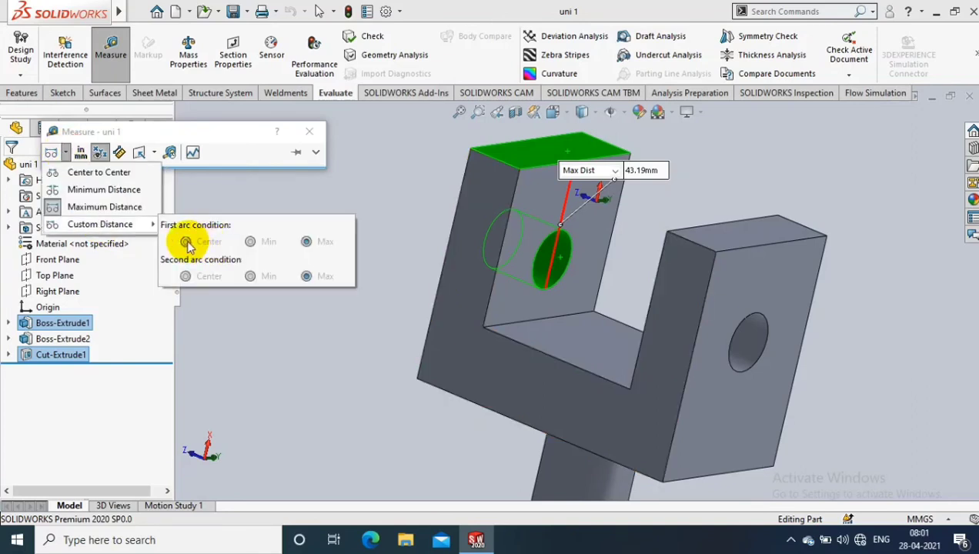
{"action": "left_click", "coordinate": [251, 241]}
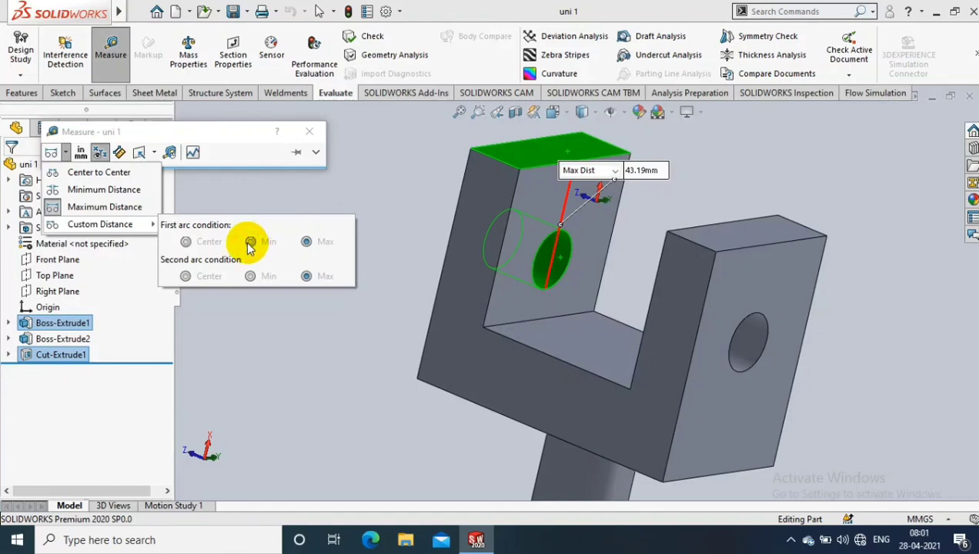